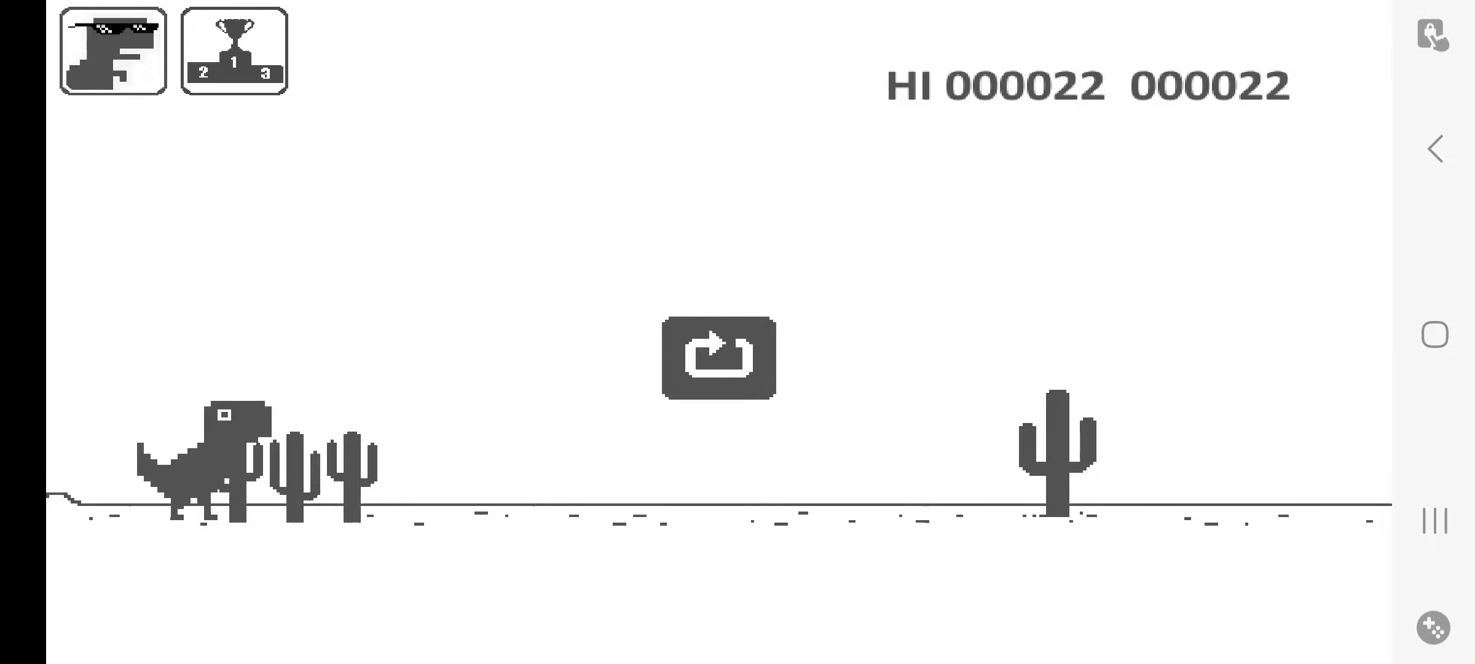
# Restart Dino T-Rex from the game-over screen to begin a new run.
pyautogui.click(718, 357)
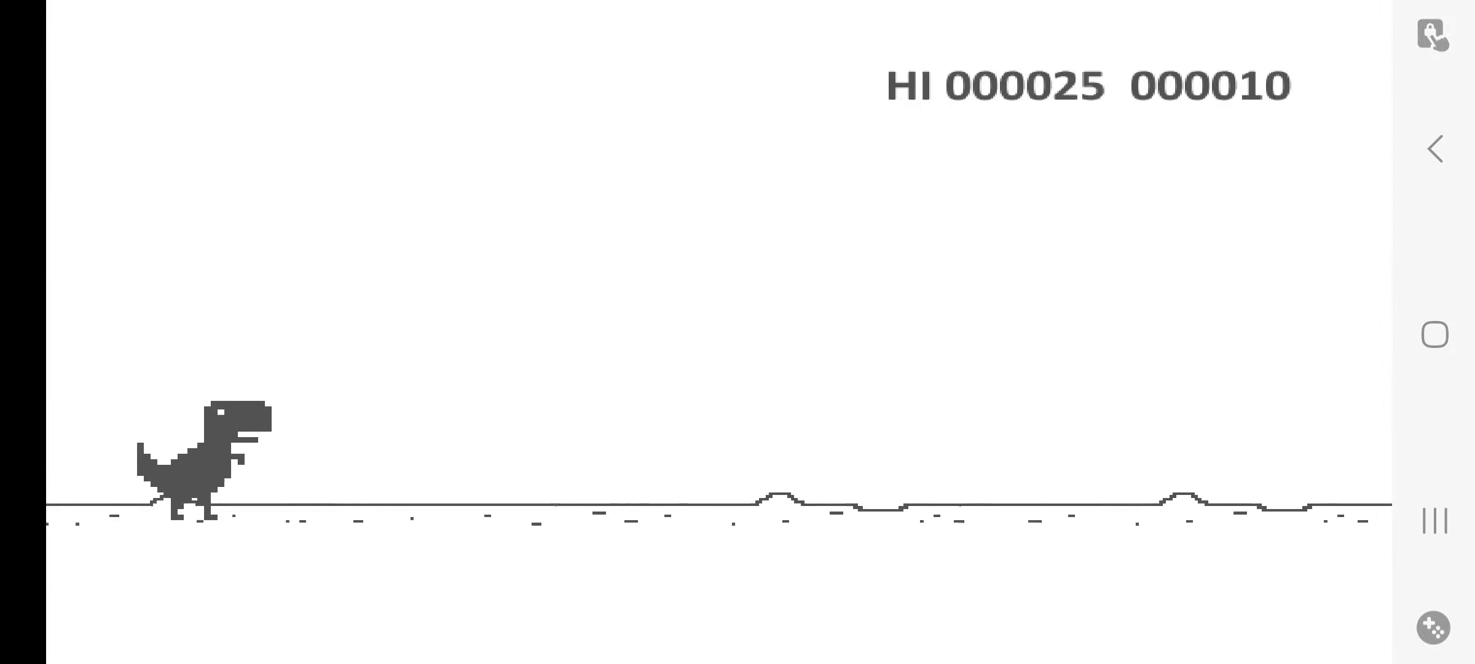
# Jump the dinosaur over single and paired cacti, pushing the high score to 722.
pyautogui.press('space')
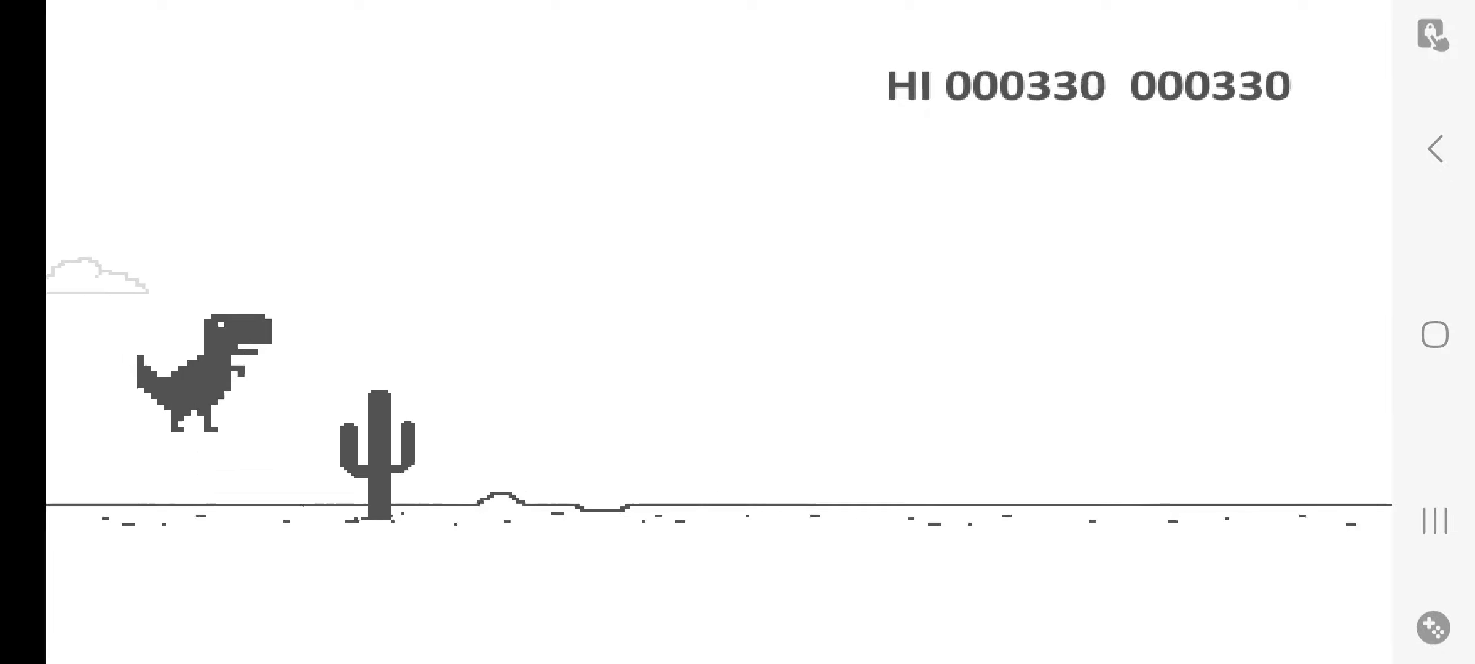
pyautogui.press('space')
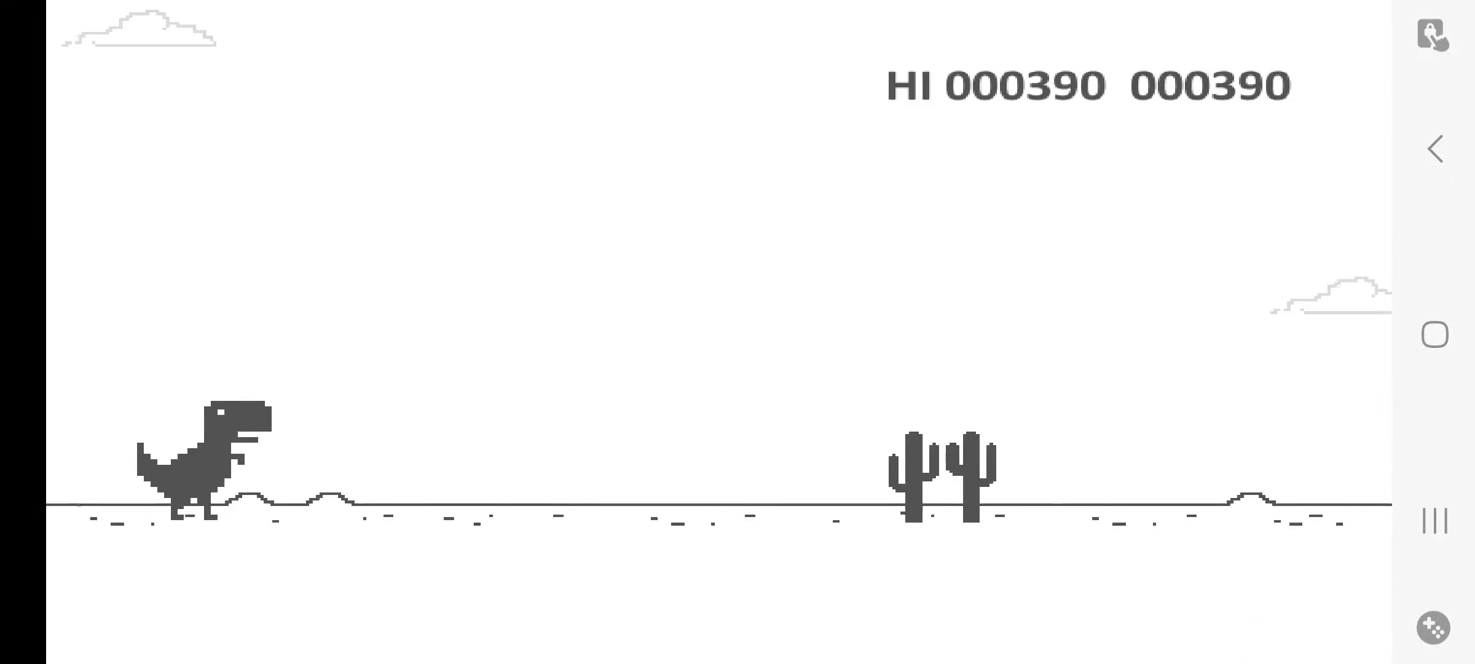
pyautogui.press('Space')
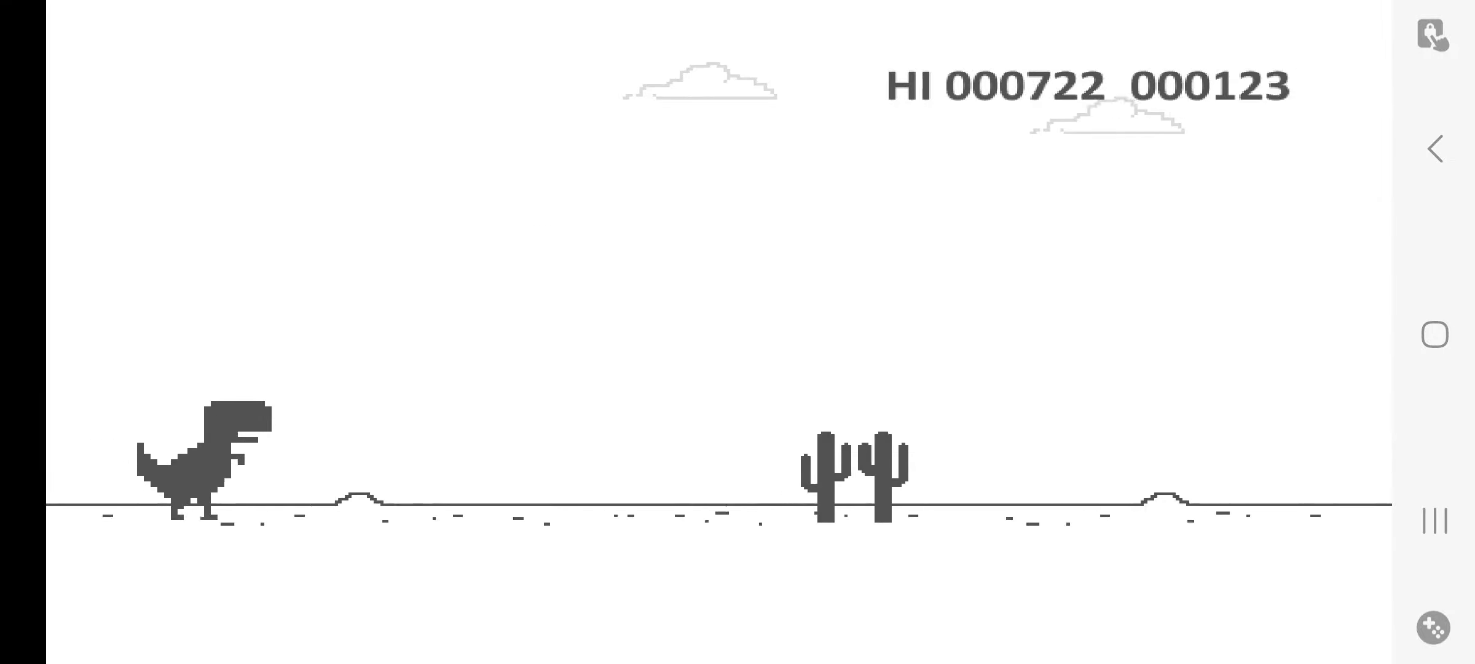
# Jump two pairs of cacti and keep running until crashing at 1527.
pyautogui.press('Space')
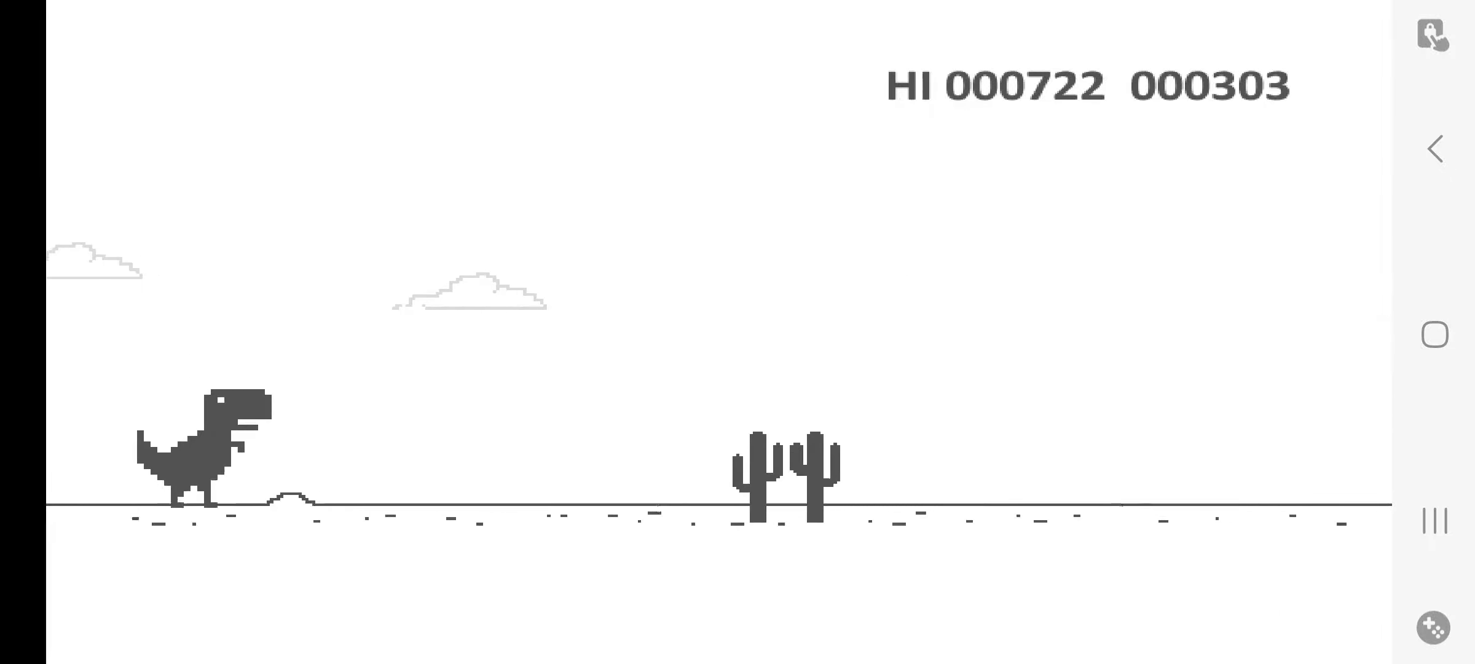
pyautogui.press('Space')
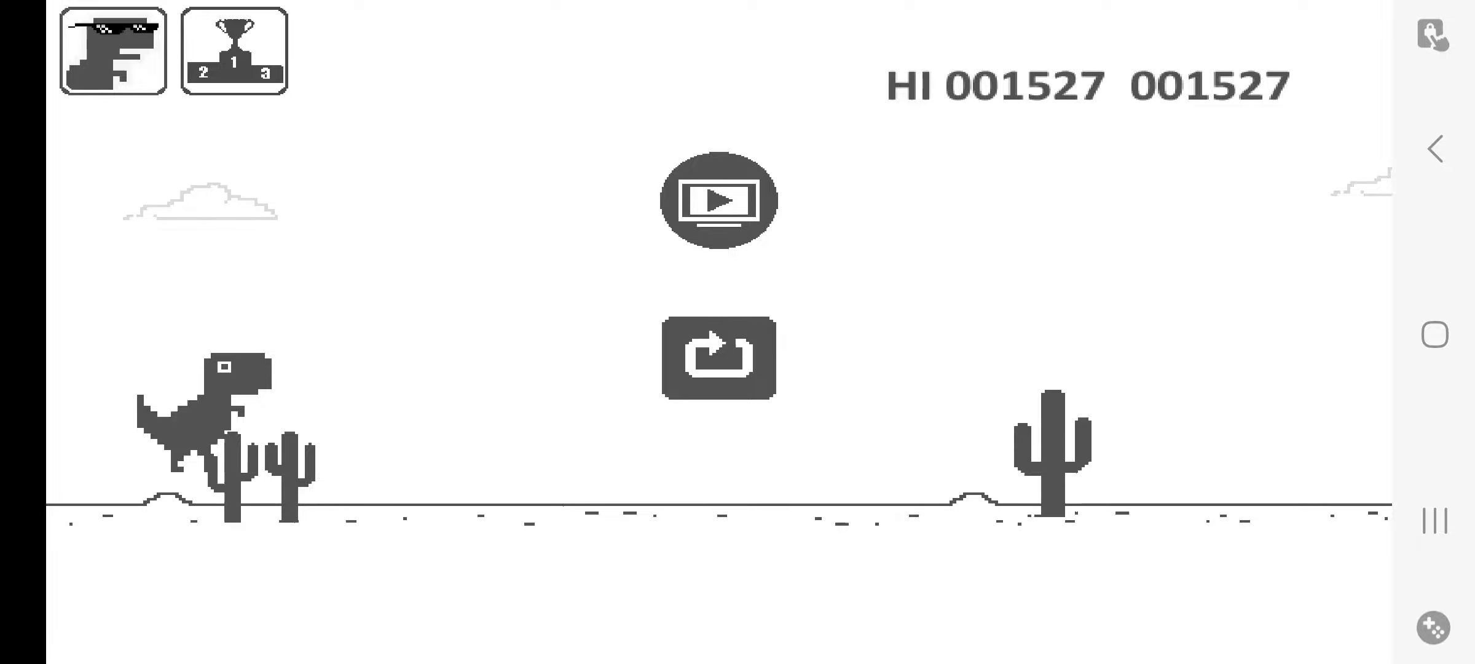
# Restart and jump once, crashing at 24 with the 1527 high score kept.
pyautogui.click(718, 356)
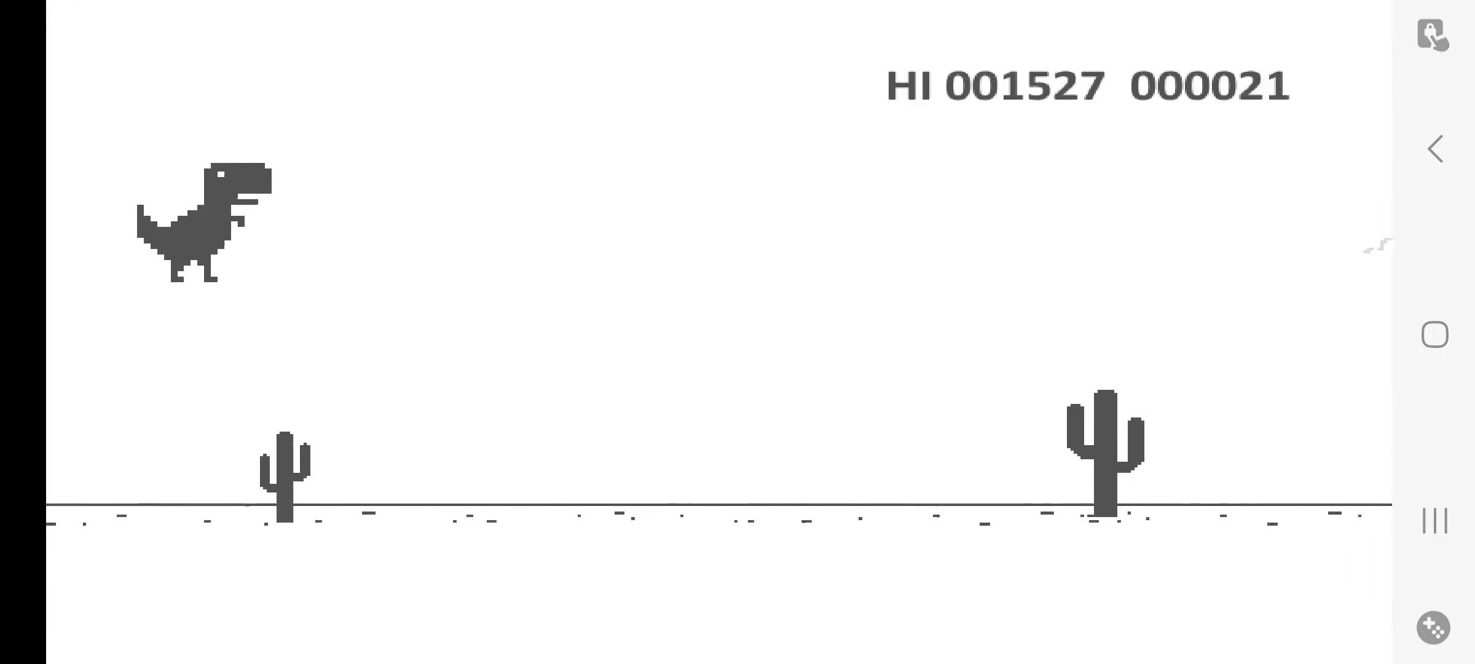
pyautogui.click(718, 360)
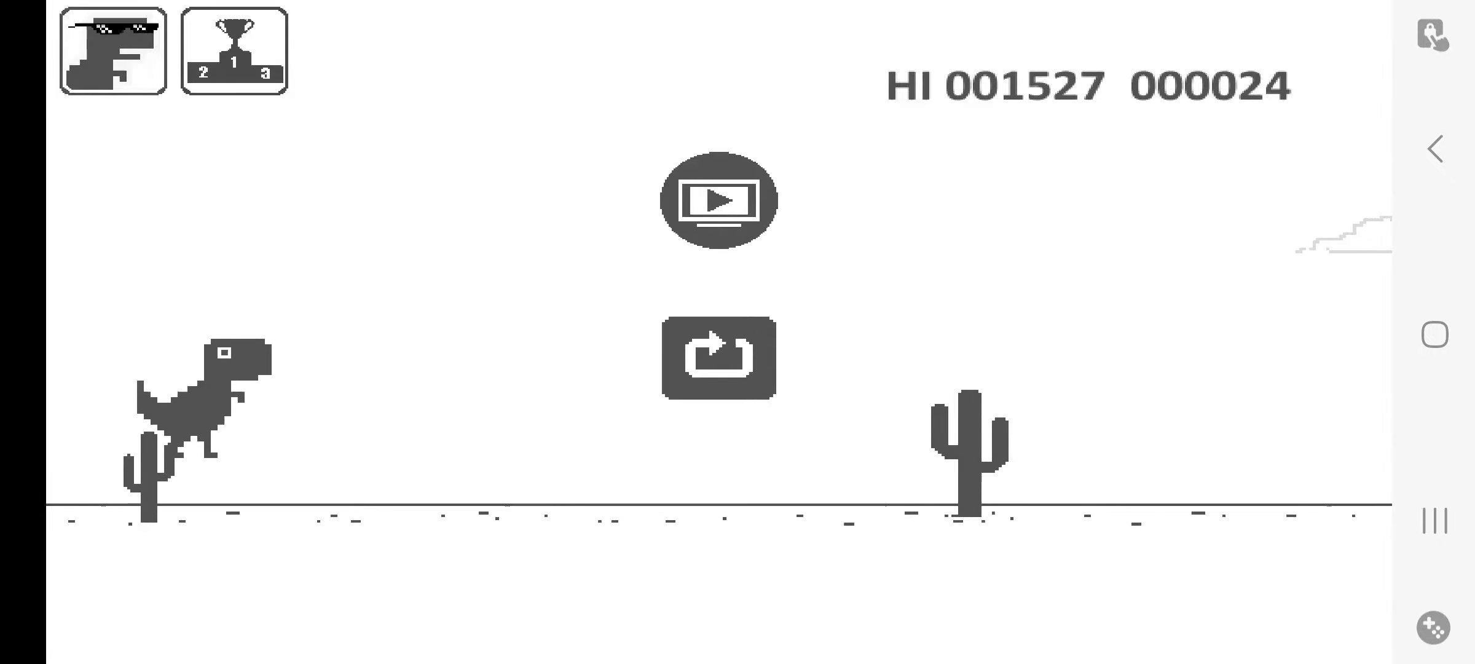